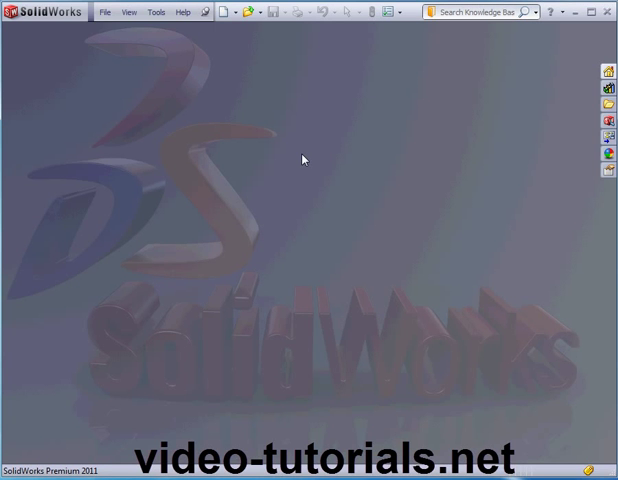
mouse_move(306, 150)
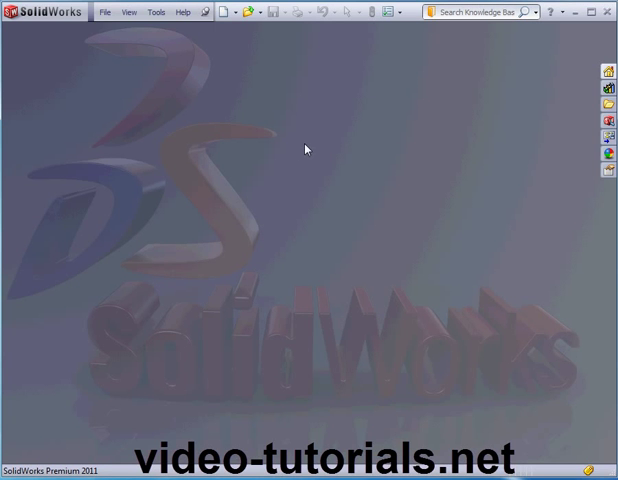
mouse_move(304, 148)
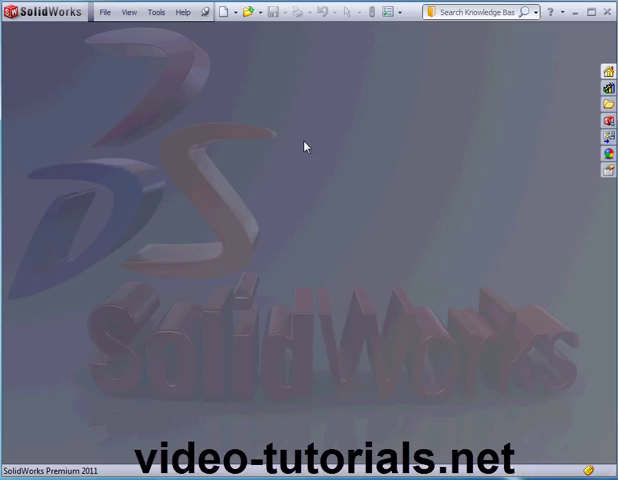
mouse_move(296, 140)
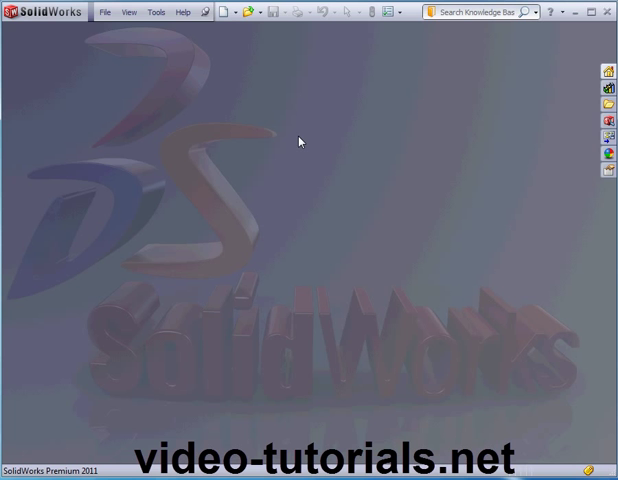
mouse_move(296, 128)
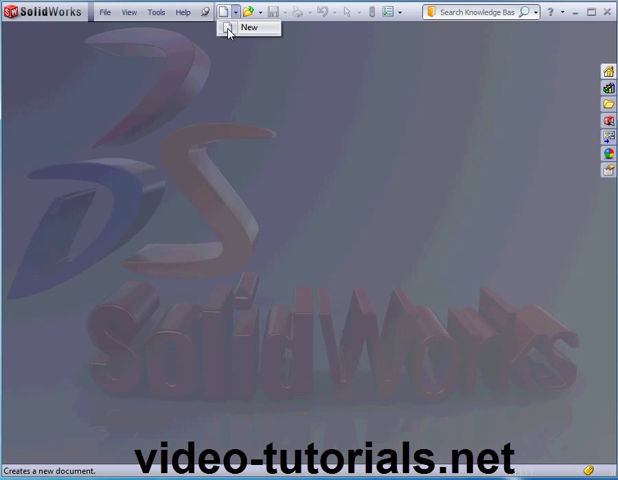
Create a new part and sketch a rectangle and two zigzag line chains on the Top plane.
click(224, 12)
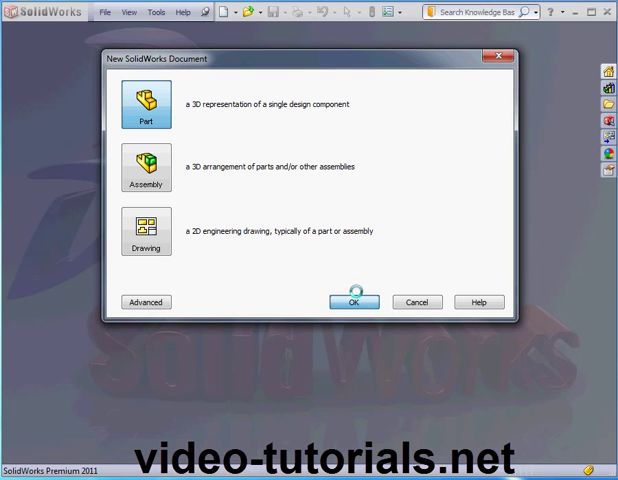
click(352, 302)
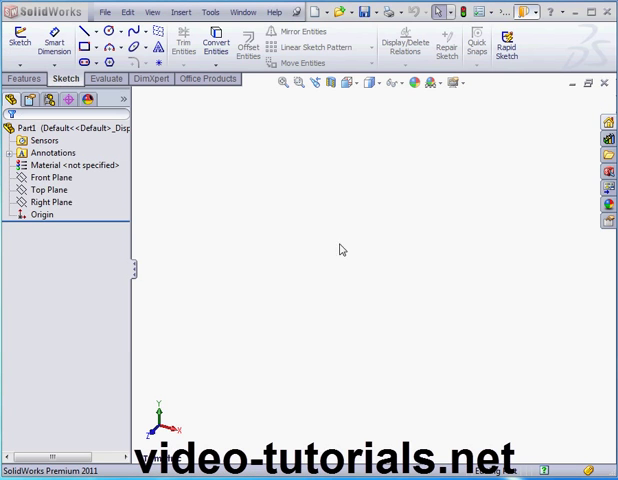
right_click(44, 188)
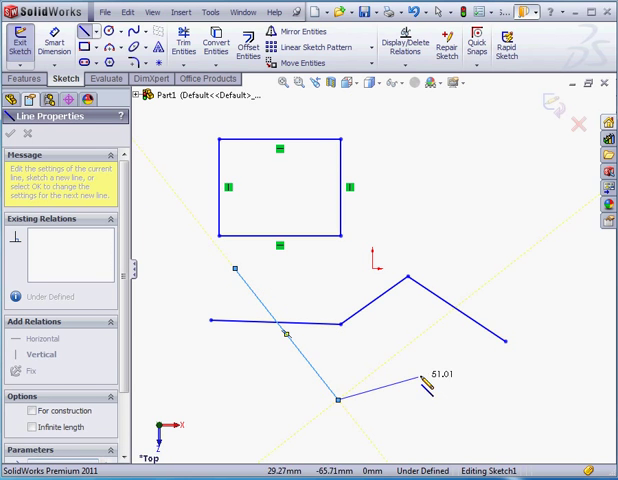
right_click(380, 384)
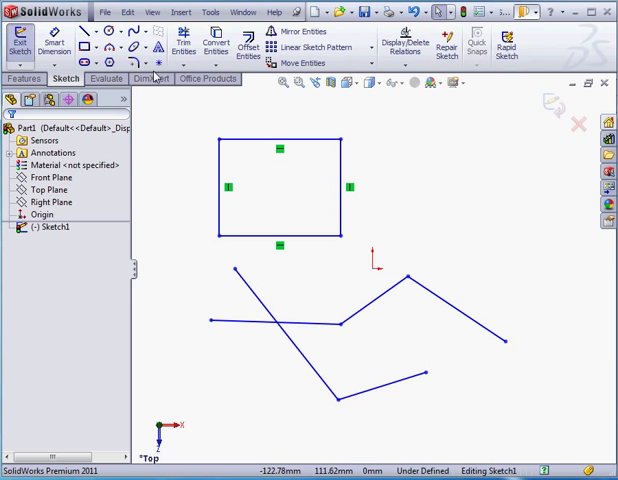
Apply 10 mm sketch fillets to the rectangle's two top corners, then undo back to sharp corners.
click(148, 60)
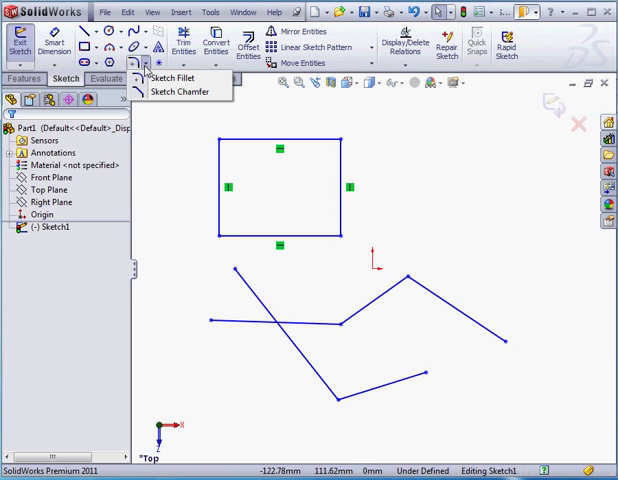
mouse_move(172, 78)
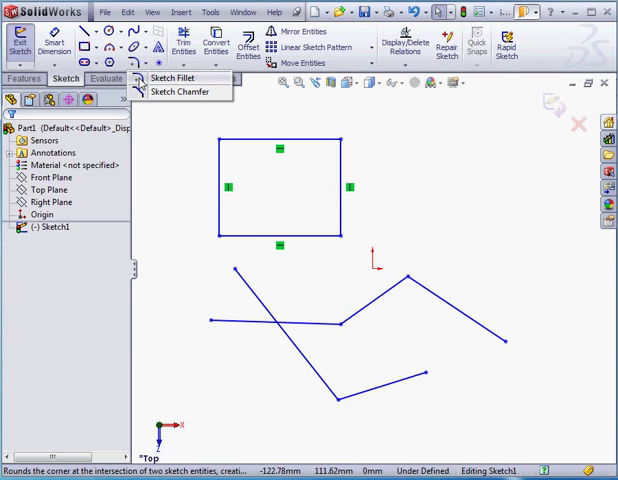
click(176, 78)
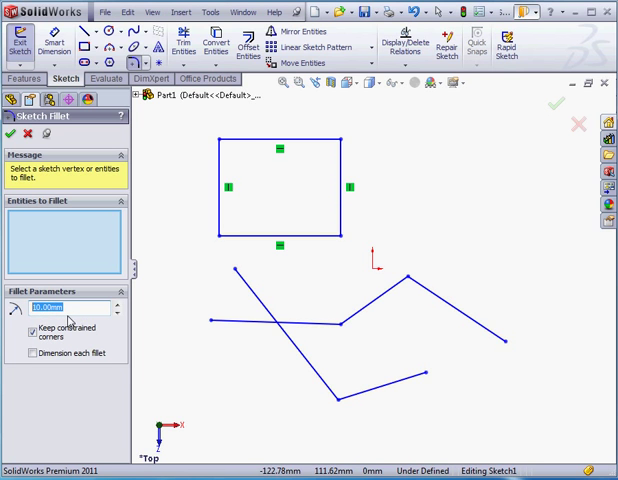
mouse_move(222, 144)
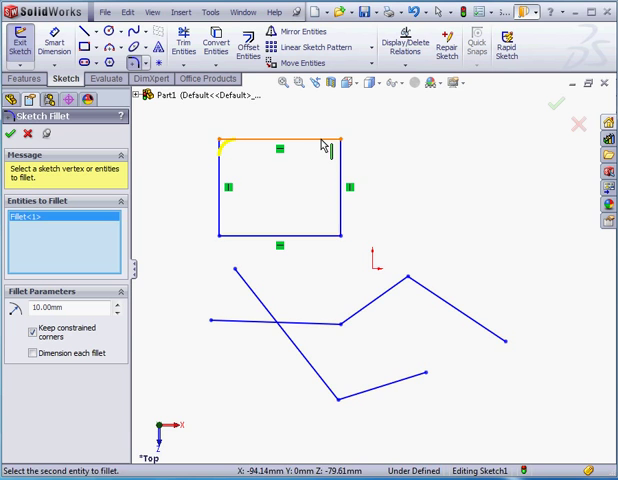
click(336, 140)
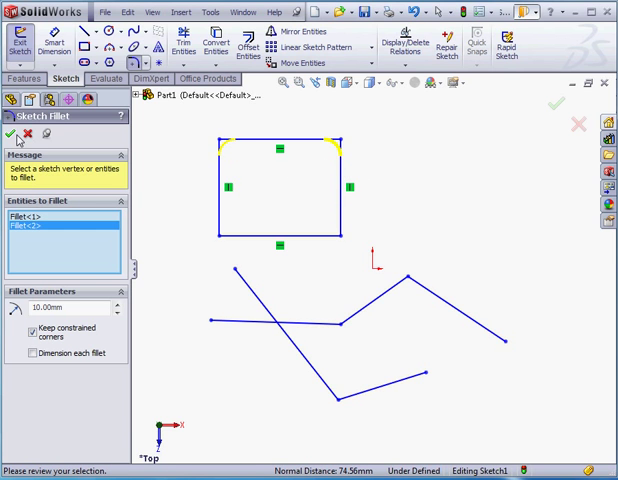
click(12, 134)
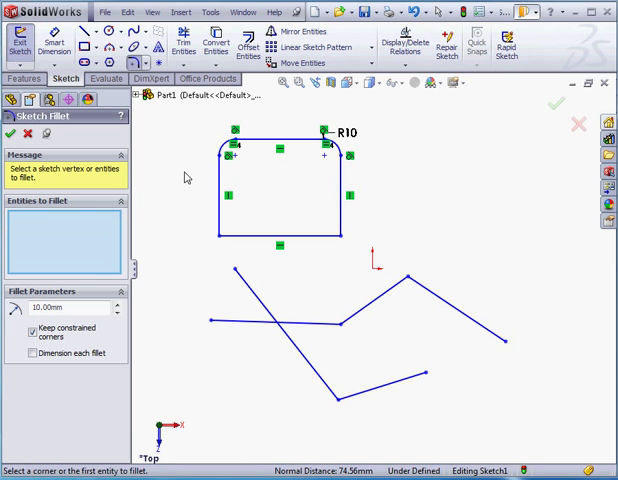
mouse_move(140, 158)
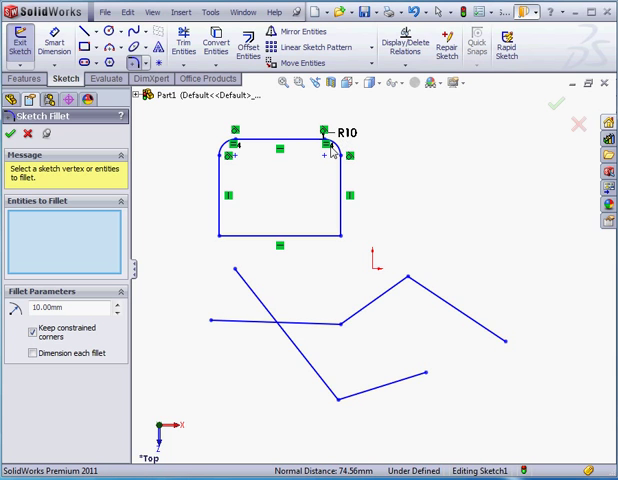
mouse_move(328, 160)
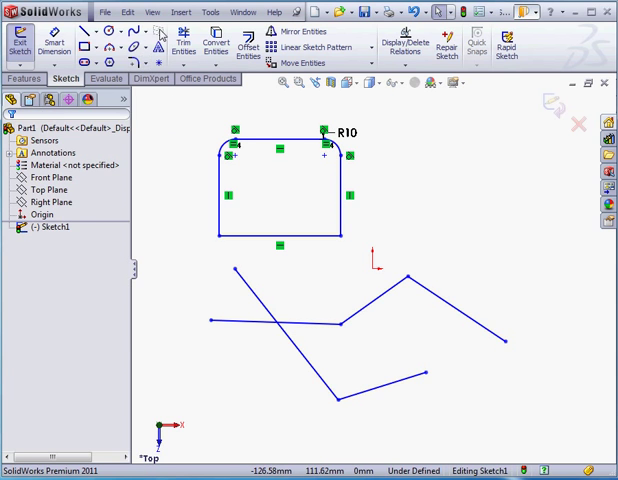
click(152, 12)
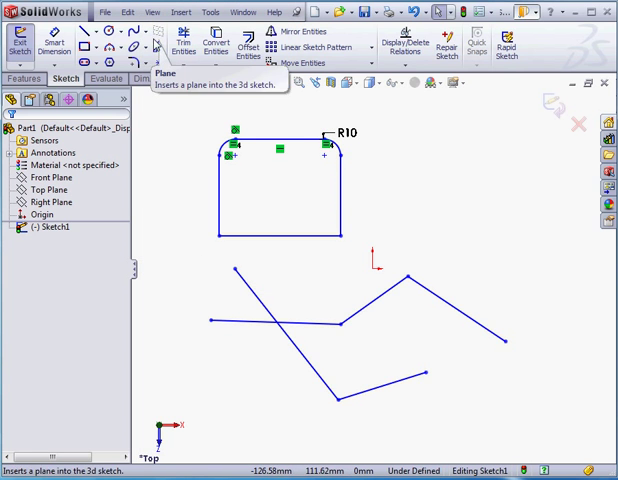
click(152, 12)
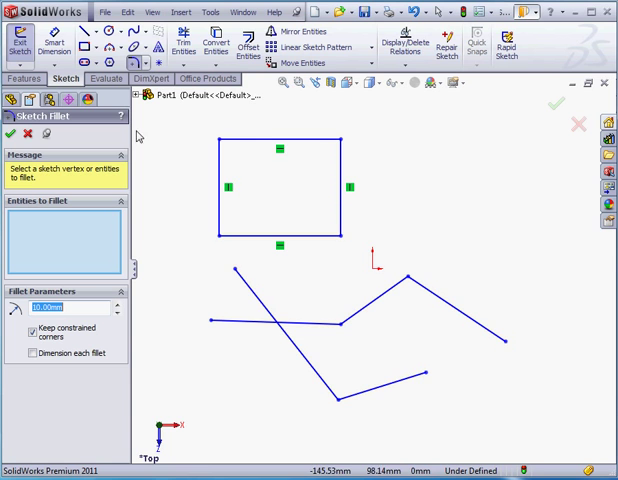
mouse_move(108, 256)
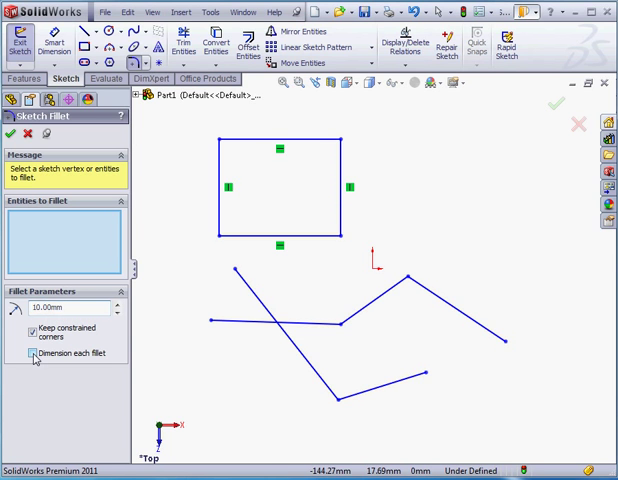
Apply R10 sketch fillets to the rectangle's left corners and top-right corner.
click(228, 240)
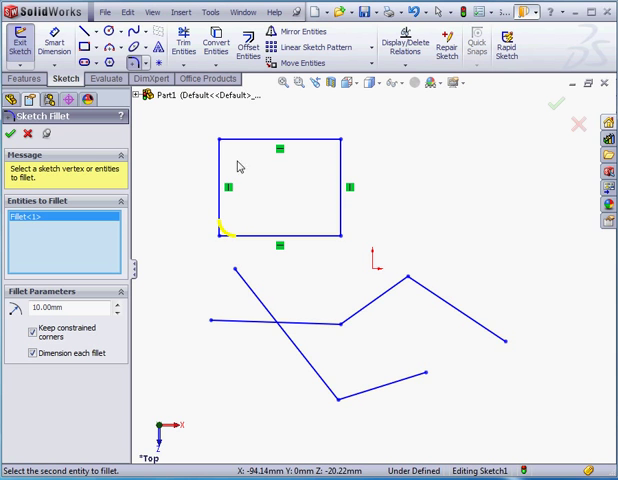
click(344, 140)
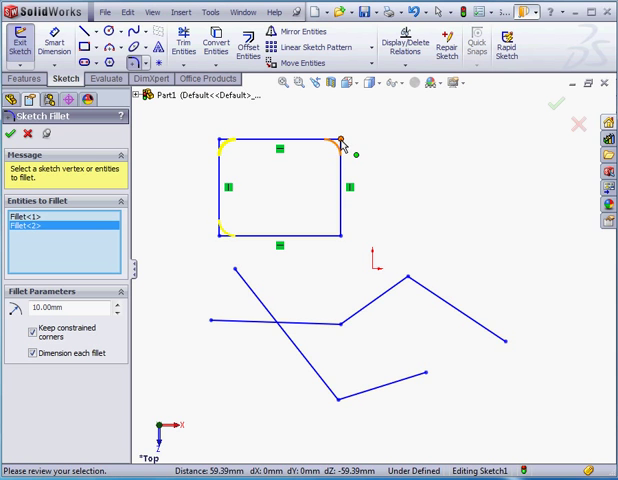
click(8, 132)
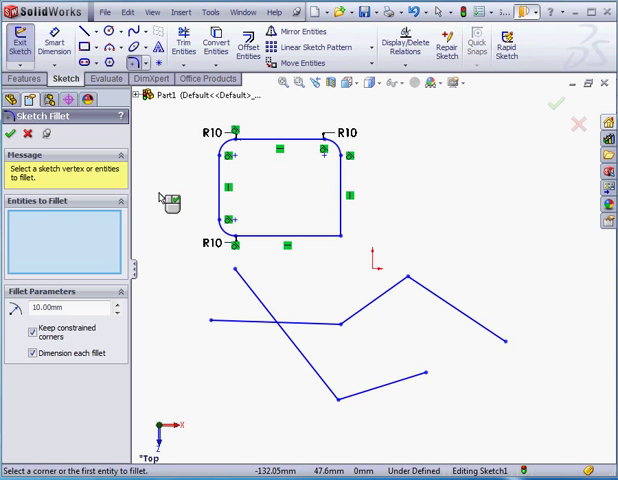
mouse_move(192, 188)
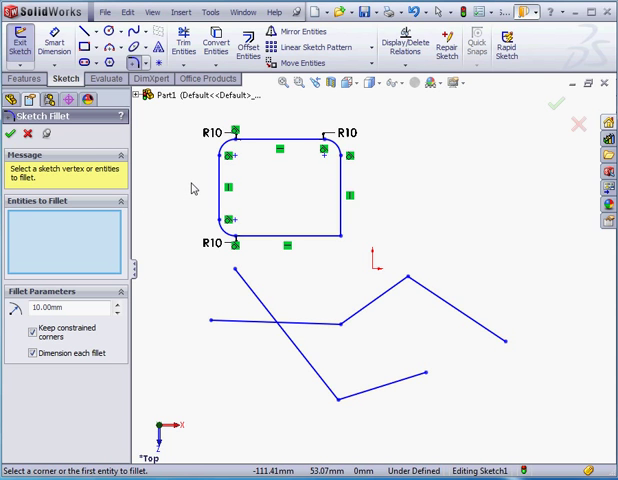
mouse_move(198, 184)
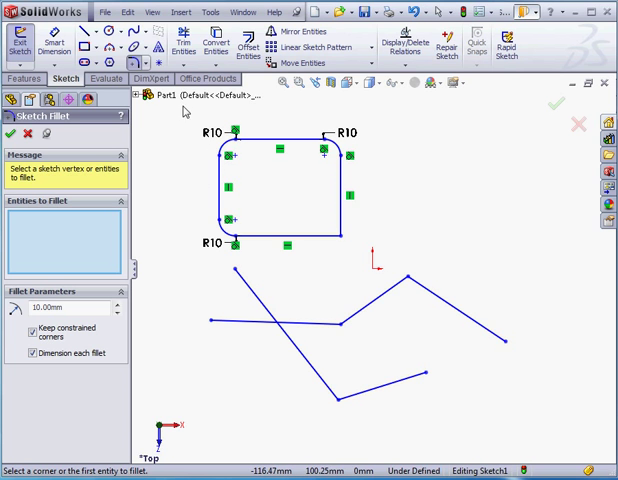
Undo the fillets, dimension the rectangle 74.555 by 59.392, and fillet its bottom-right corner at R15.
click(126, 12)
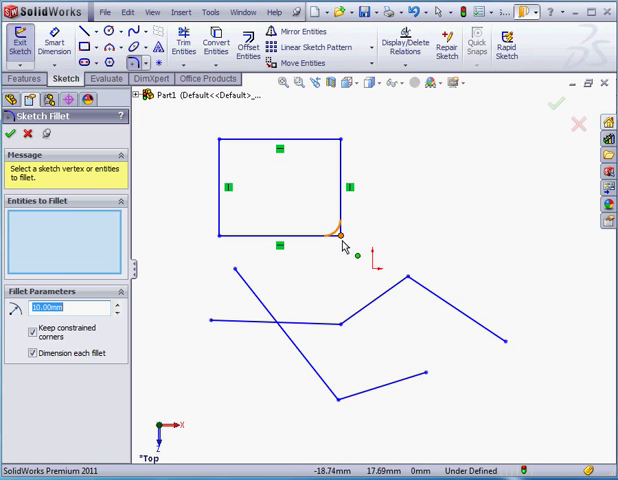
click(340, 232)
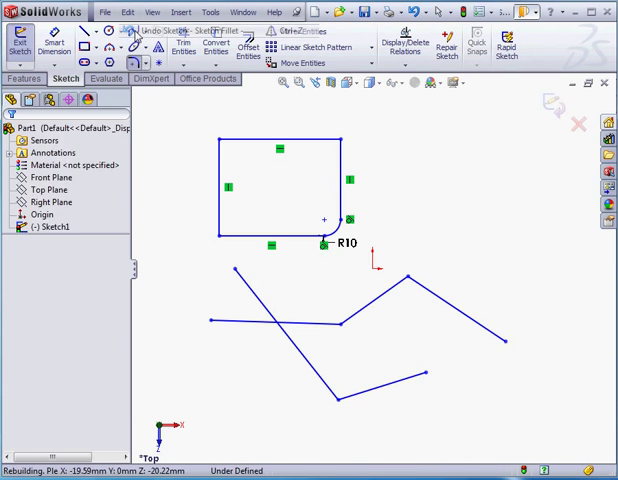
click(148, 28)
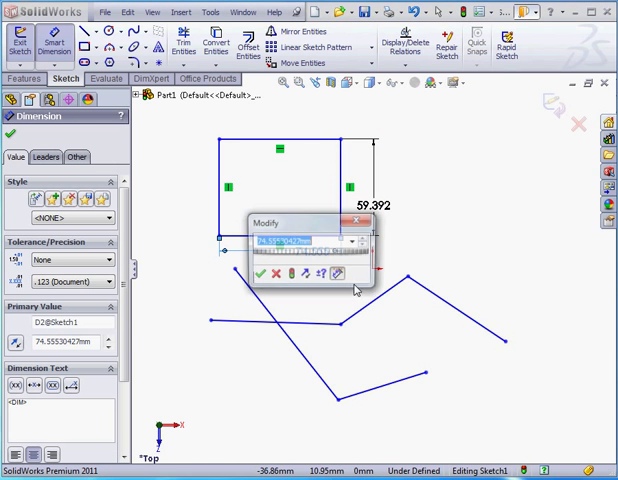
click(258, 276)
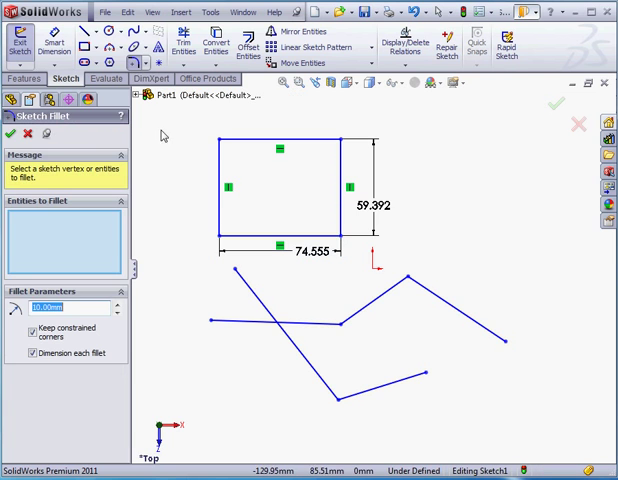
click(338, 236)
text(15)
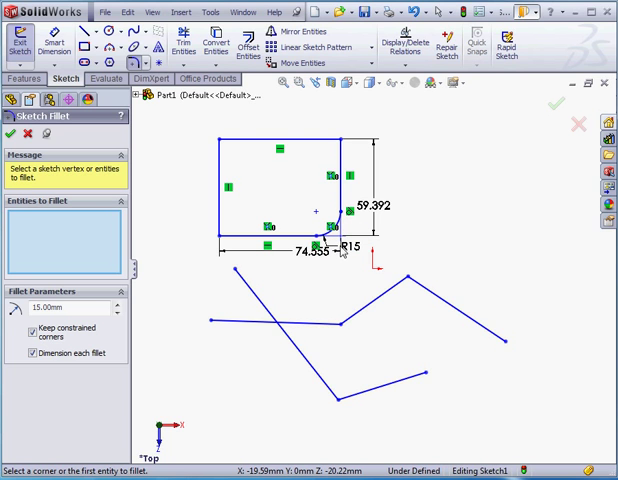
mouse_move(300, 276)
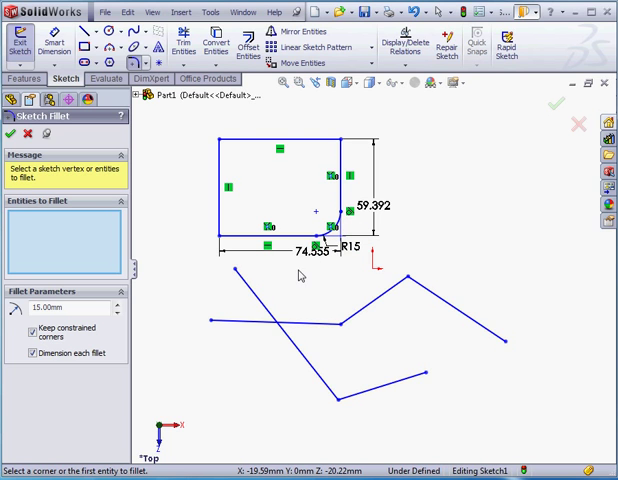
mouse_move(416, 292)
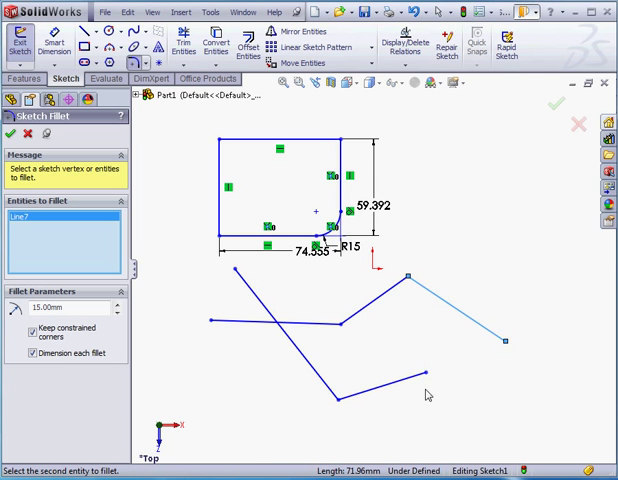
Add R15 fillets at the right chain's bend and the left crossing lines, then close the fillet tool.
click(432, 376)
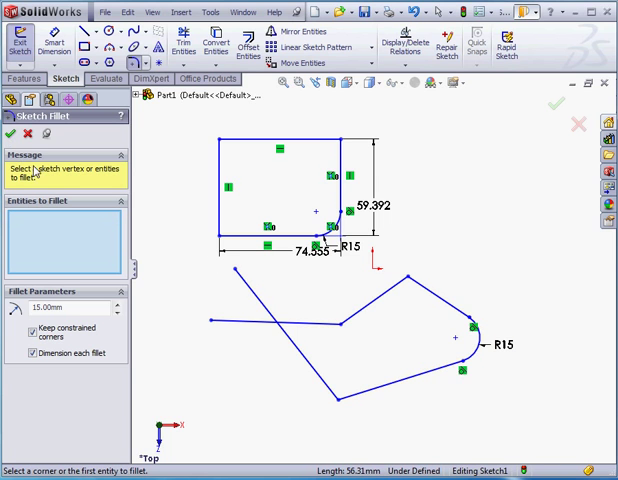
mouse_move(196, 302)
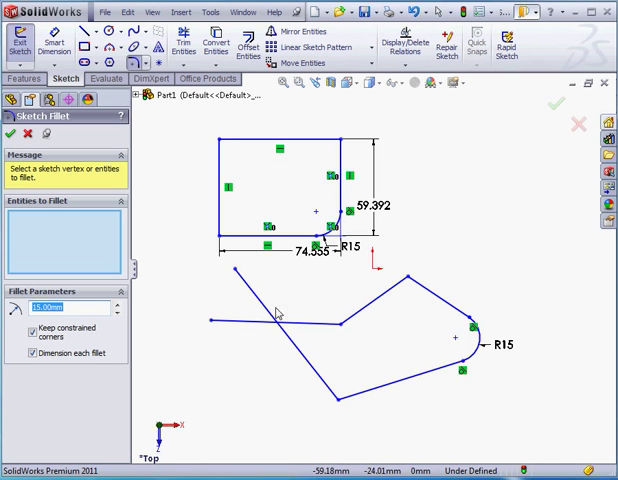
click(280, 310)
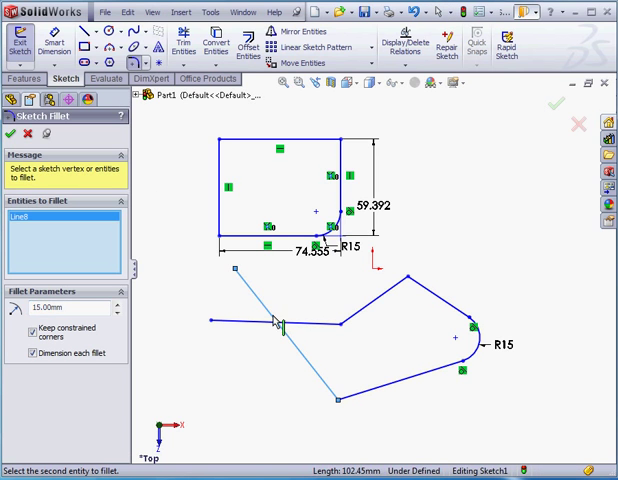
click(284, 324)
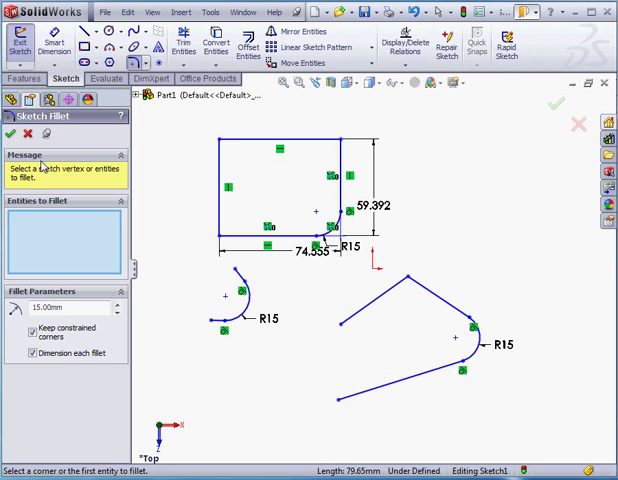
click(10, 132)
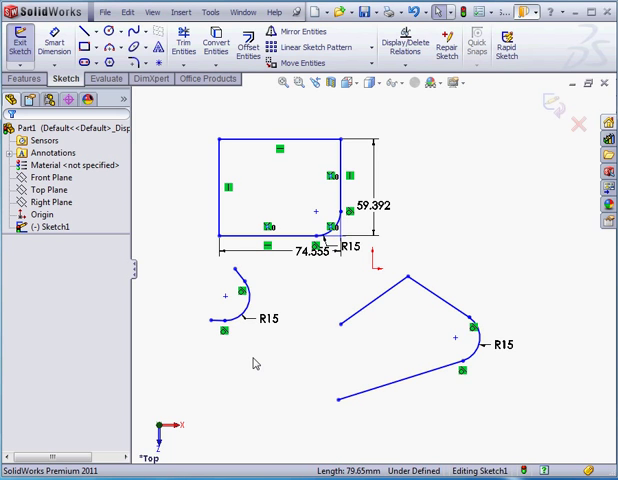
mouse_move(258, 364)
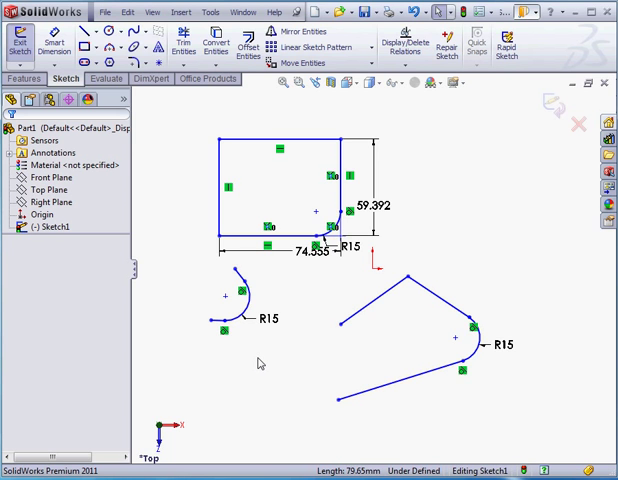